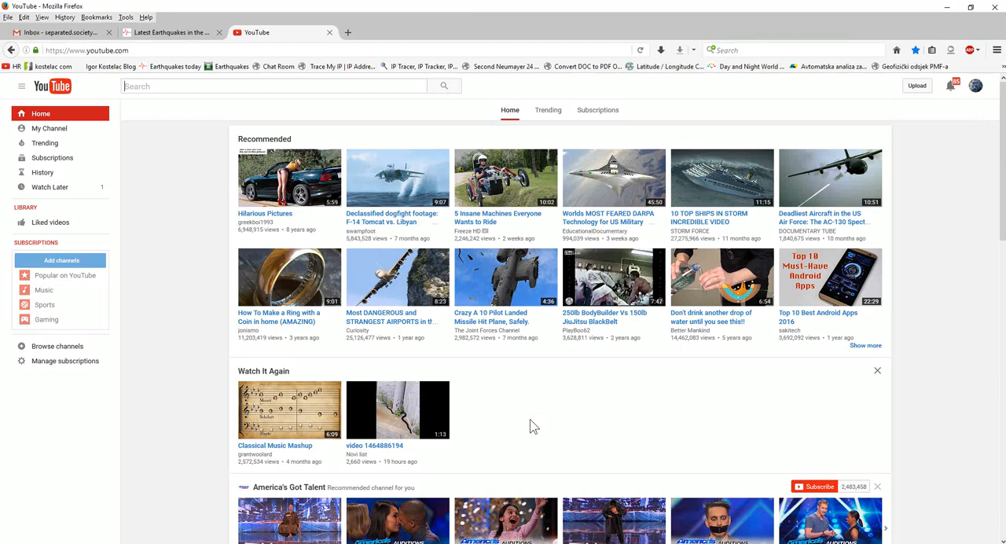
mouse_move(416, 212)
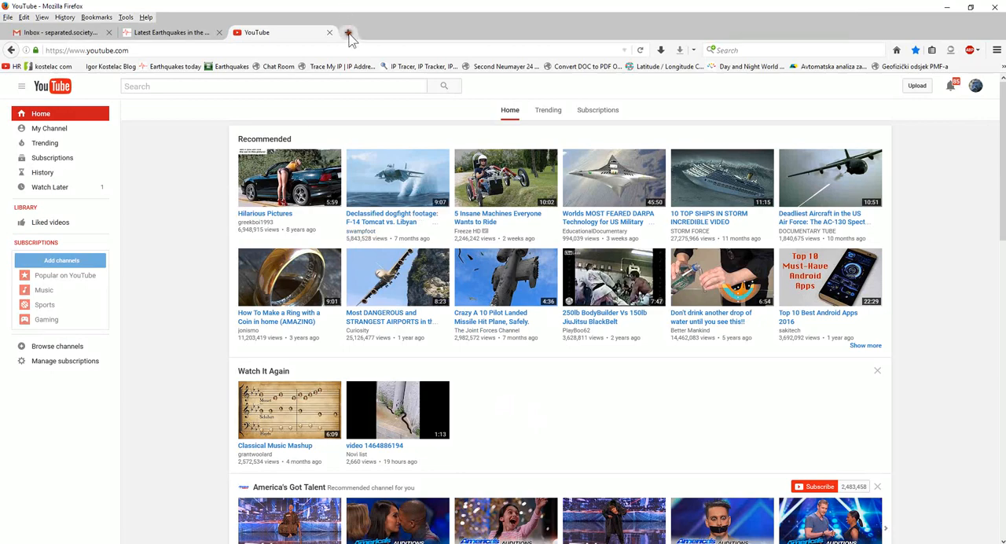
Step: Start a new tab, load Google, then go to the Day and Night World Map bookmark
left_click(349, 31)
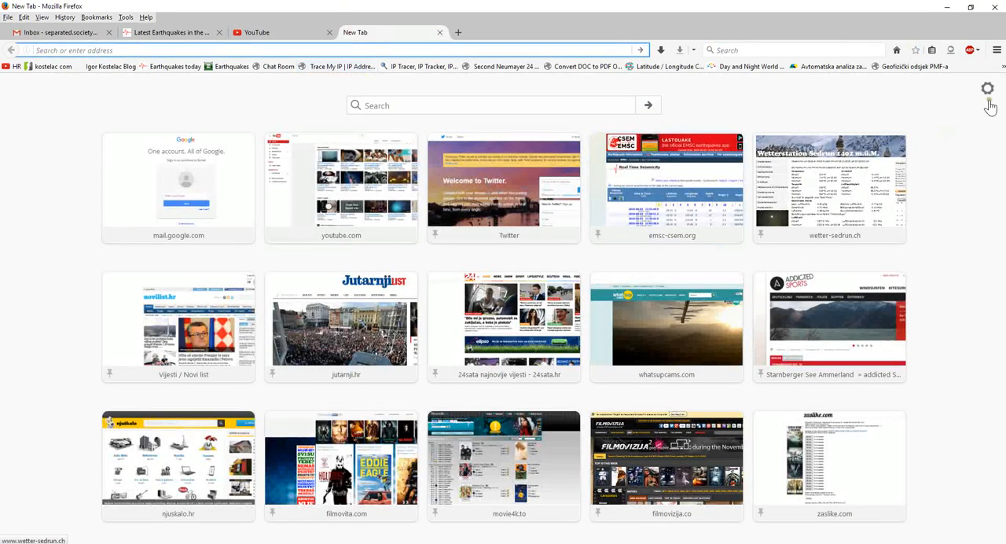
left_click(177, 181)
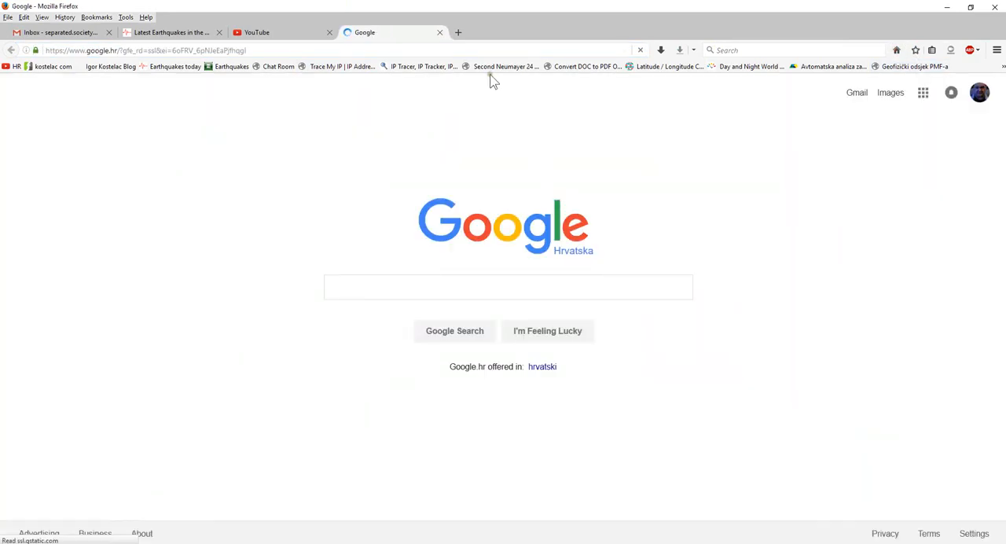
left_click(507, 66)
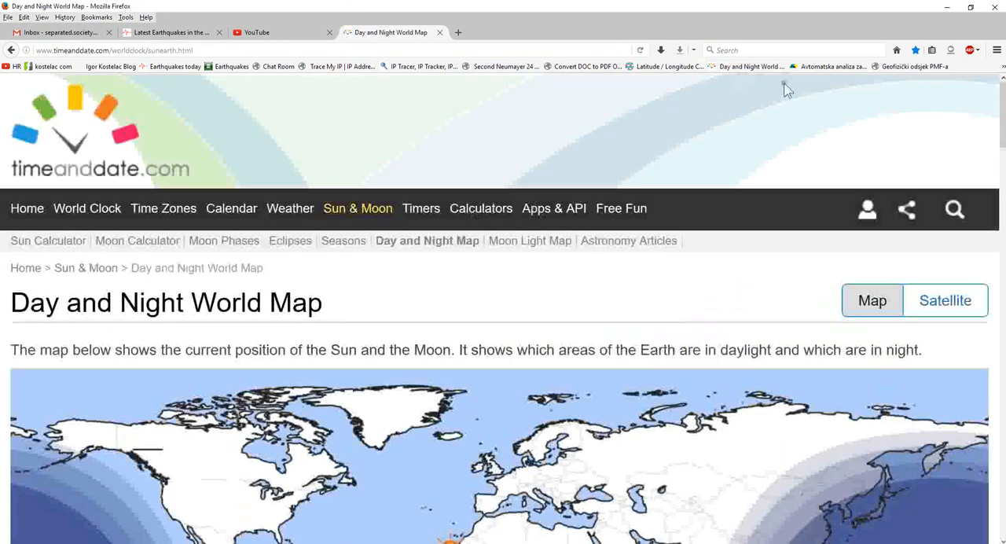
mouse_move(217, 93)
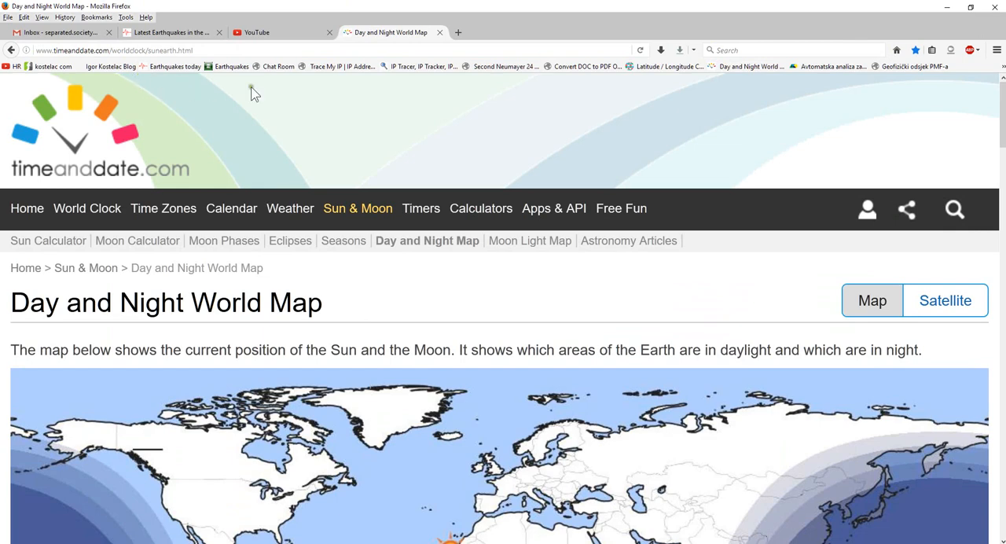
mouse_move(600, 82)
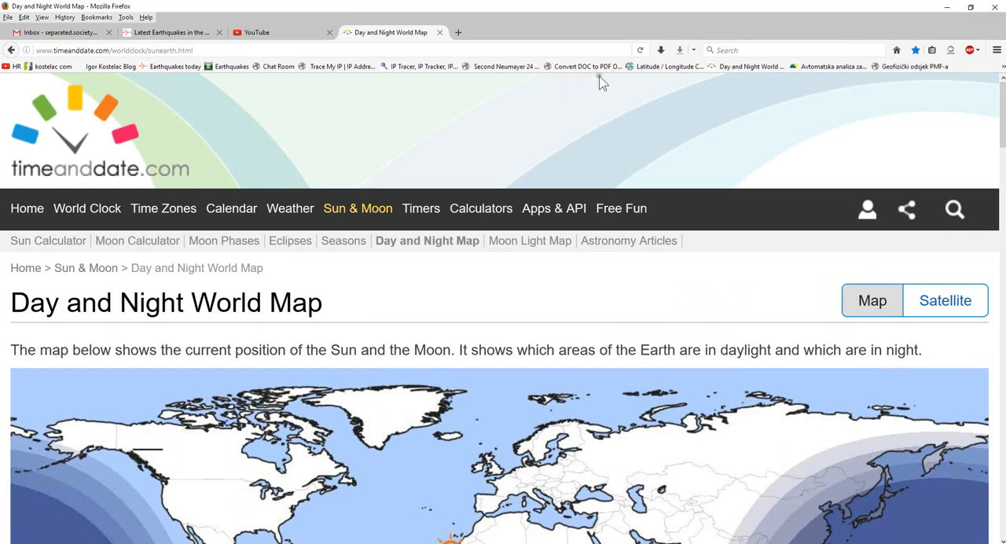
mouse_move(865, 93)
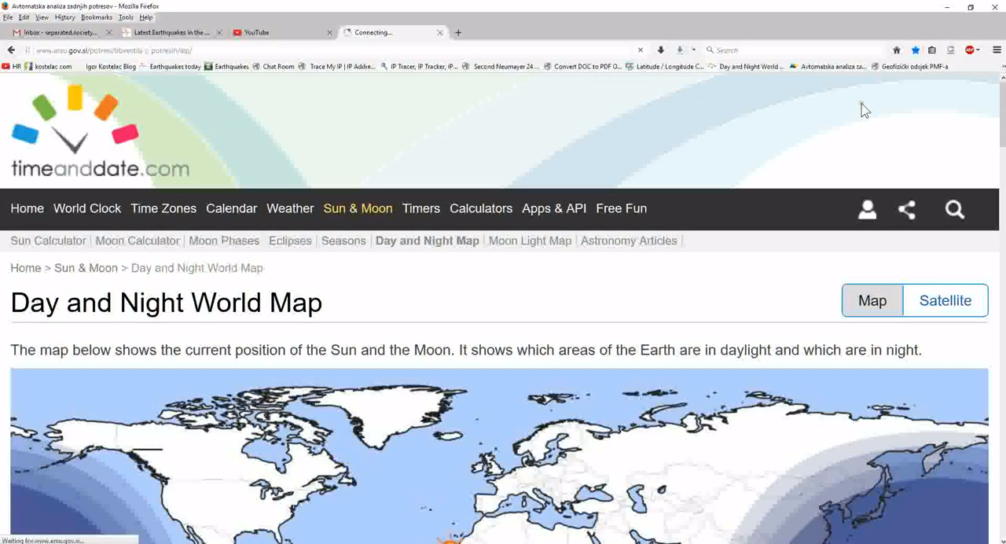
Step: Review the ARSO latest-earthquakes tab, then return to the YouTube tab
left_click(385, 32)
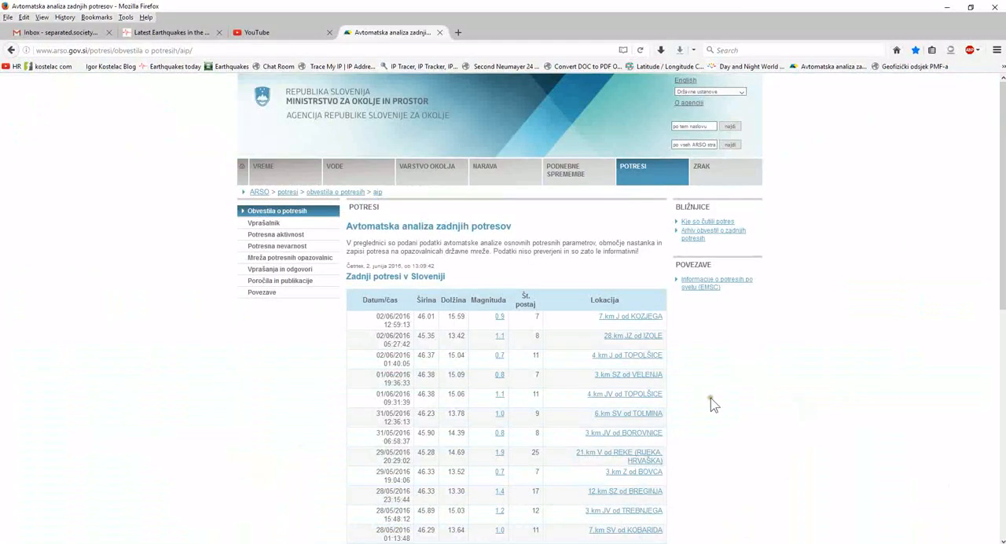
mouse_move(905, 123)
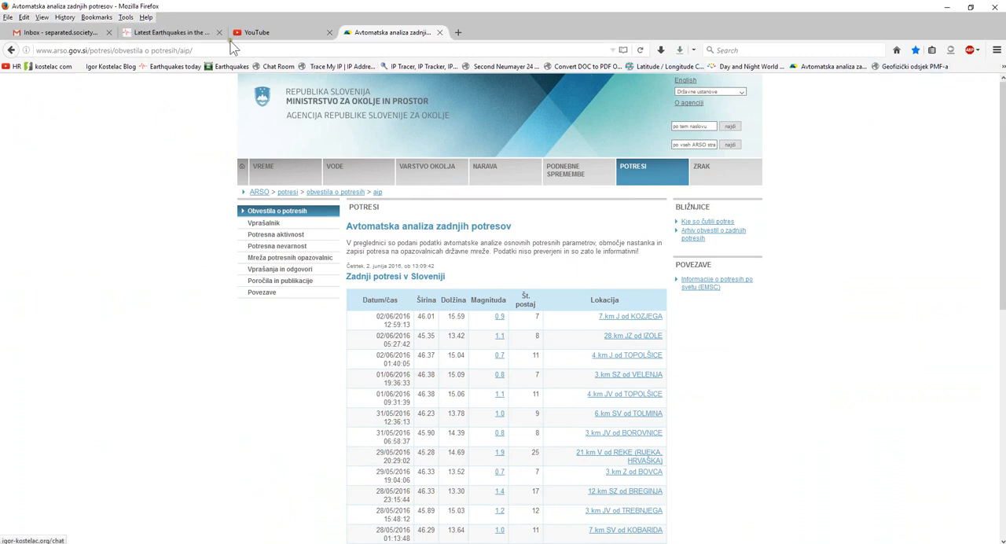
left_click(280, 31)
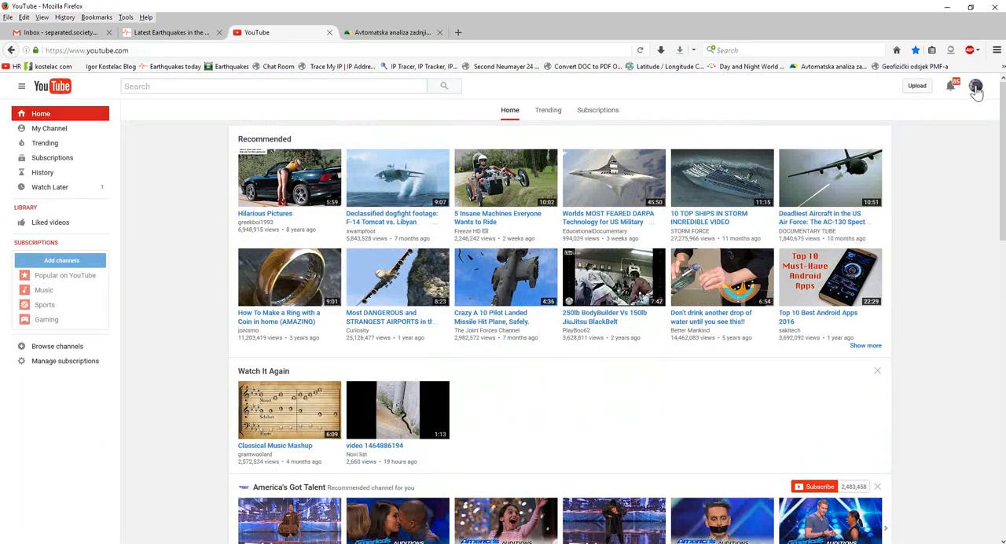
Step: Go to YouTube's upload page and bring up the file picker under 'Select files to upload'
left_click(975, 85)
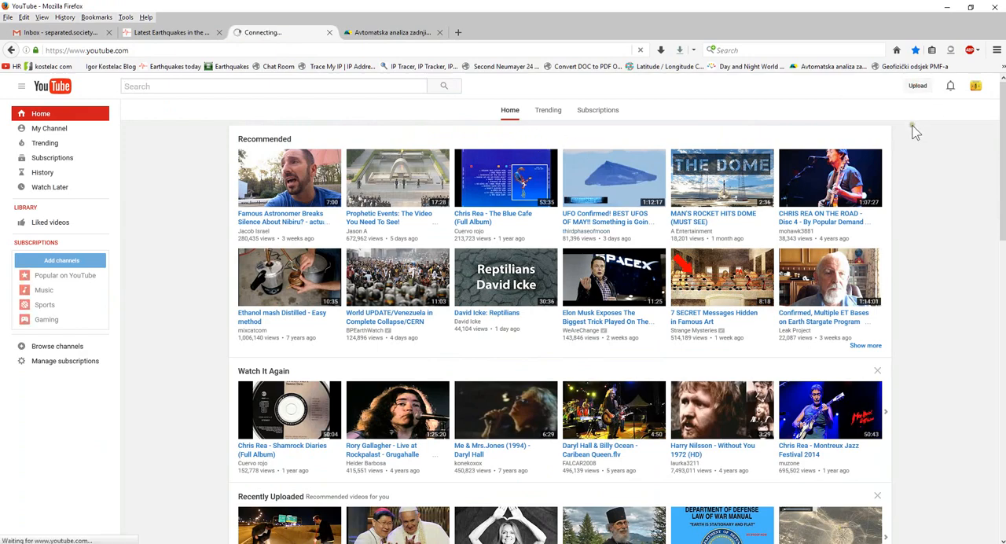
left_click(917, 85)
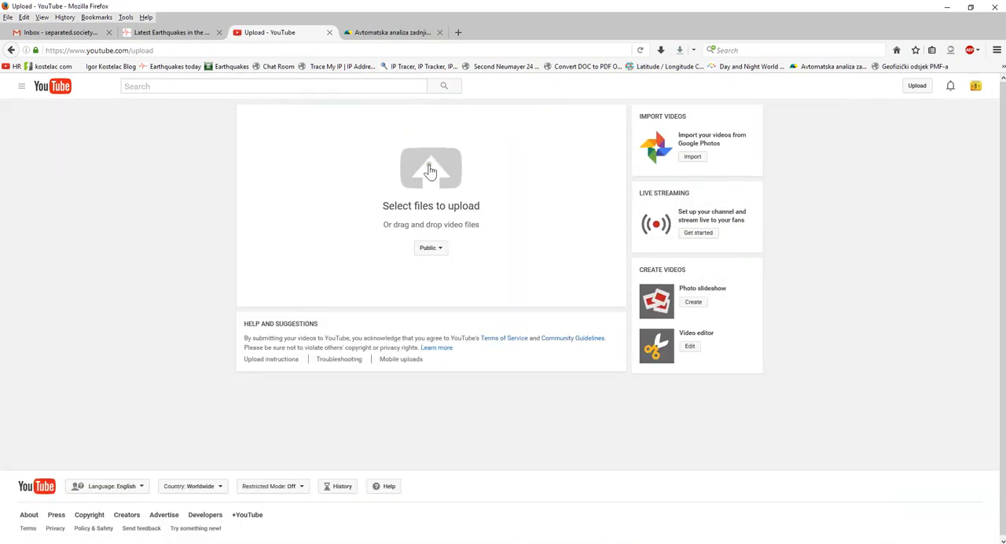
left_click(431, 170)
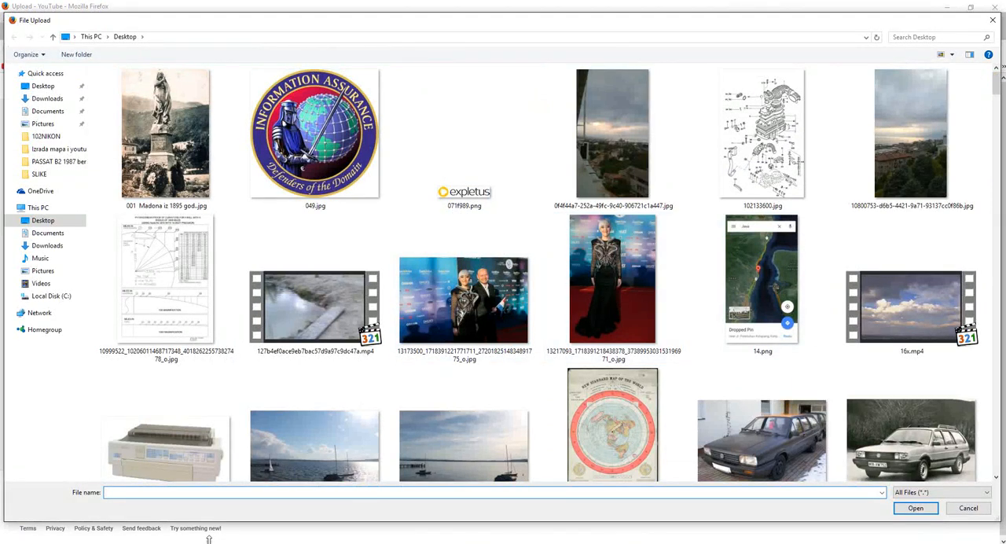
Step: Enter 'u' in File name, pick the suggested .avi from the Desktop and submit it
left_click(314, 492)
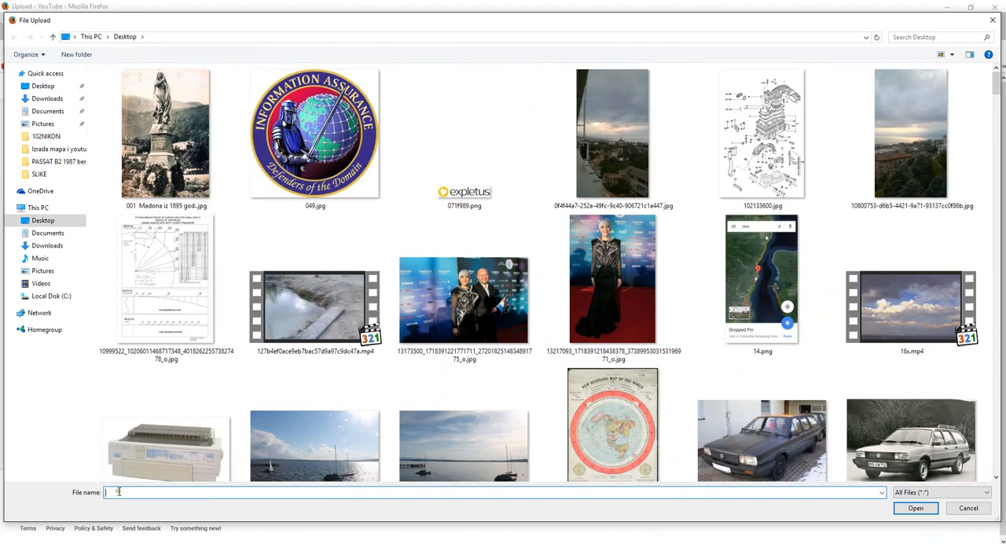
type("u")
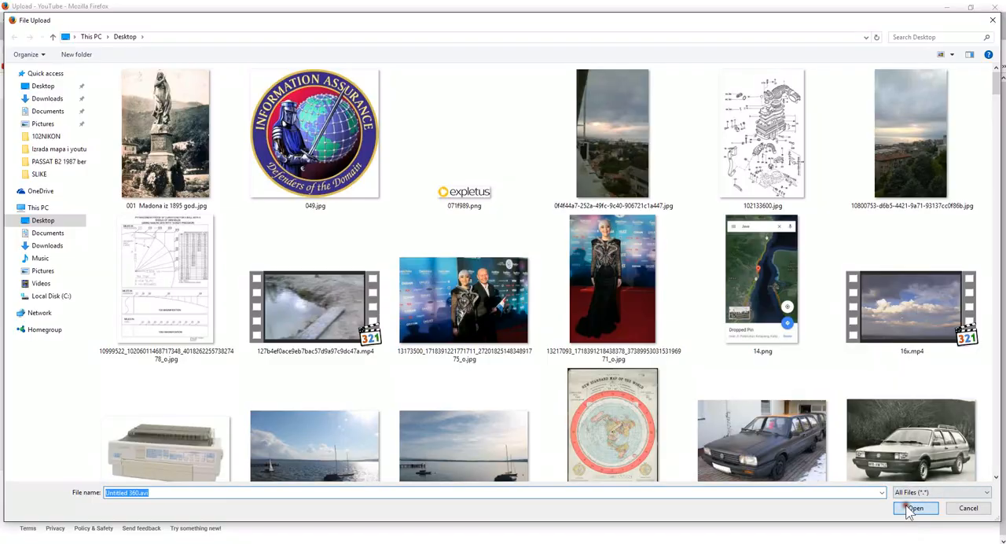
left_click(915, 508)
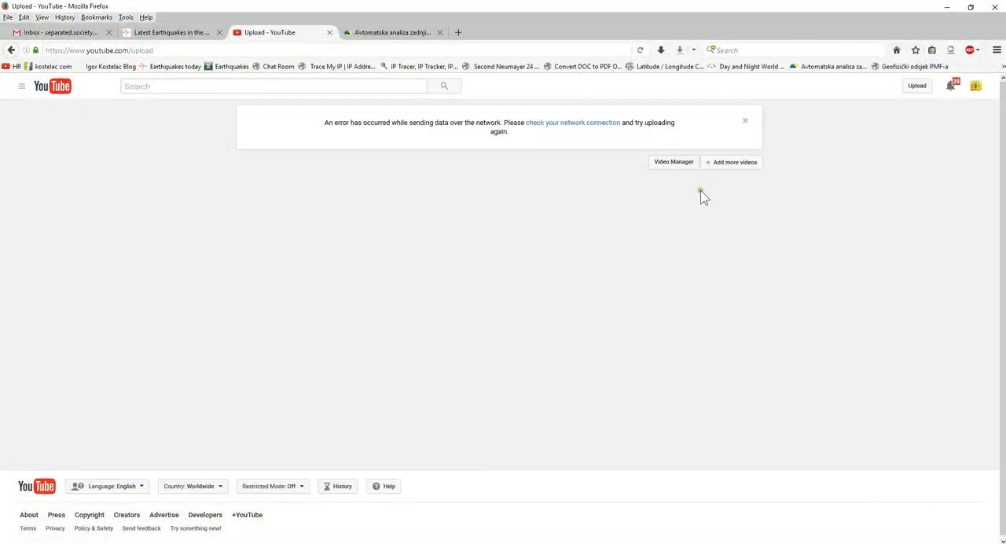
mouse_move(378, 134)
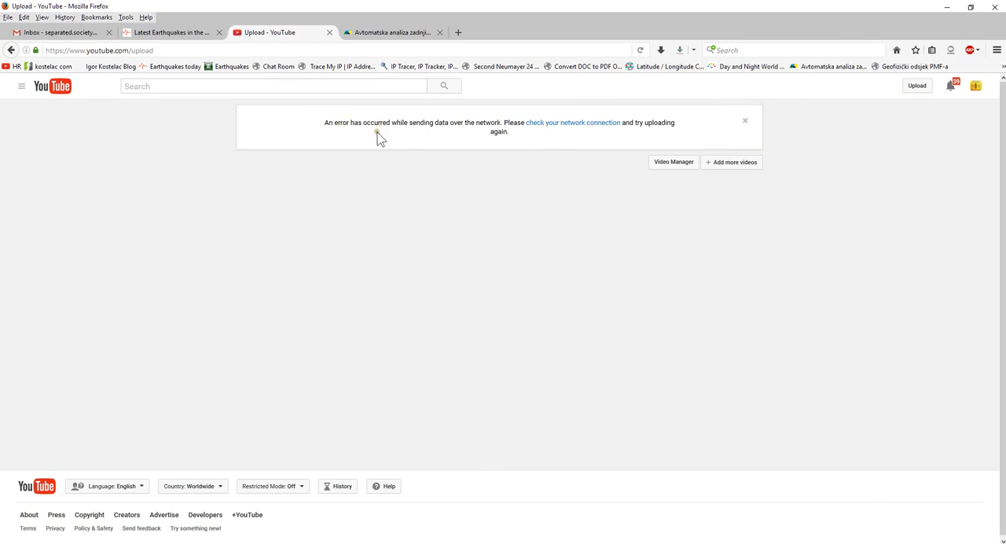
mouse_move(511, 132)
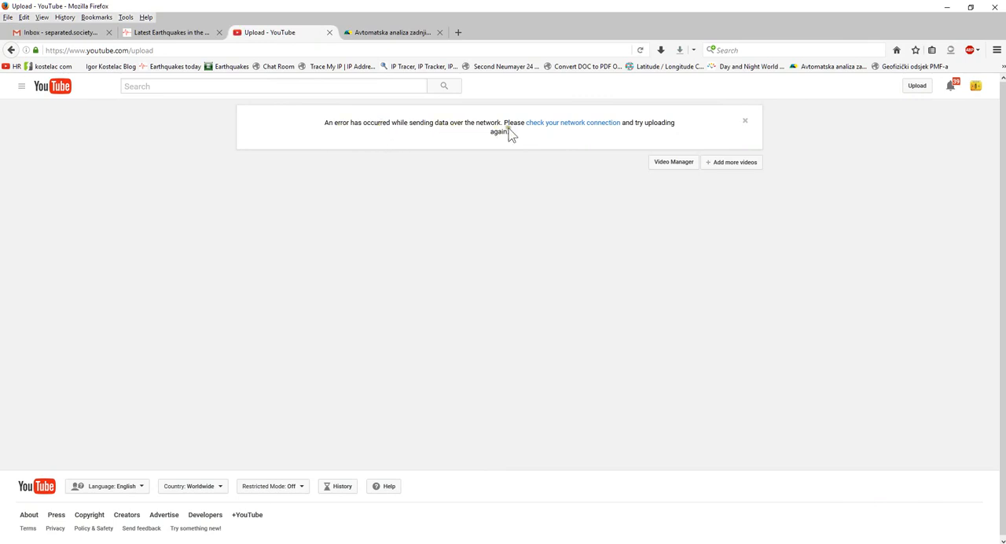
mouse_move(642, 132)
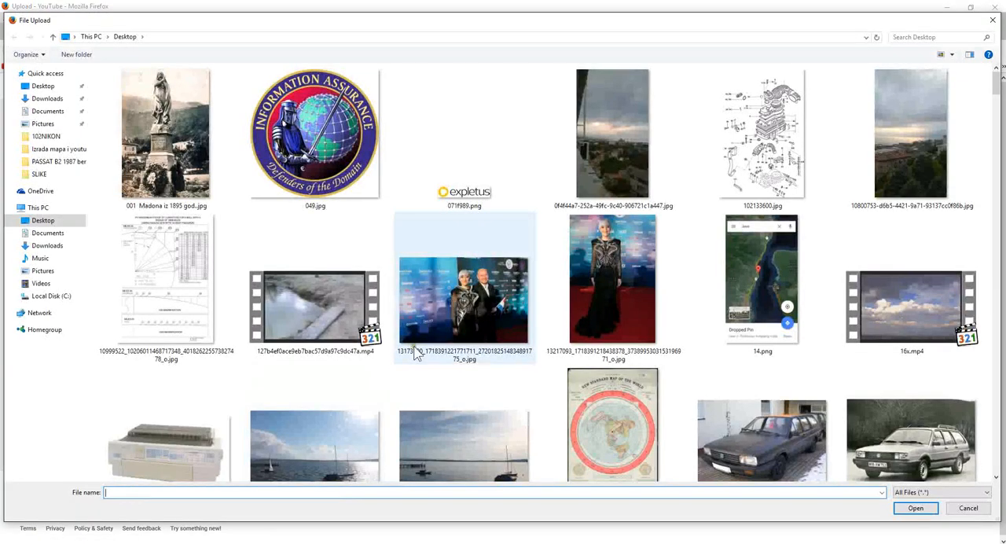
Step: After the network error, enter 'u' in the reopened file picker to retry choosing the video
type("u")
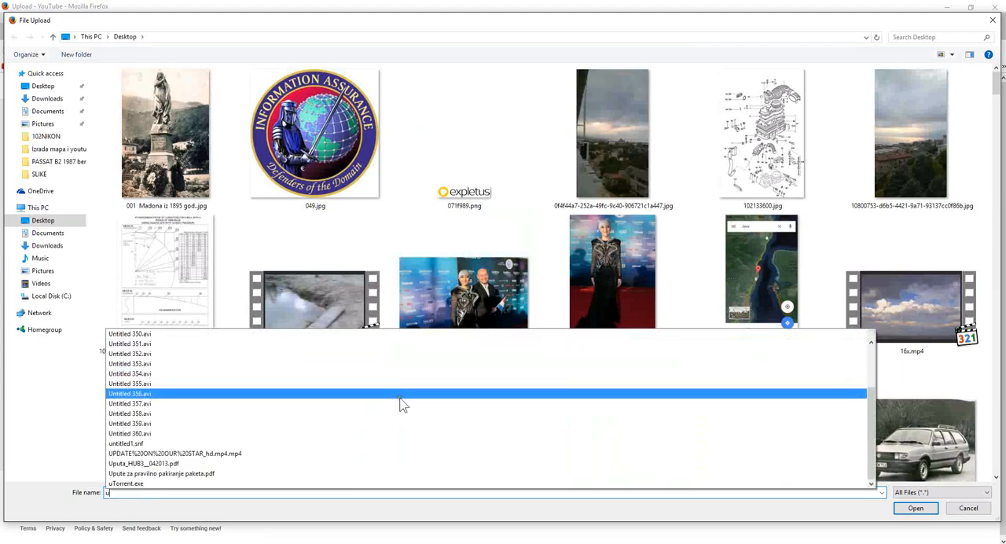